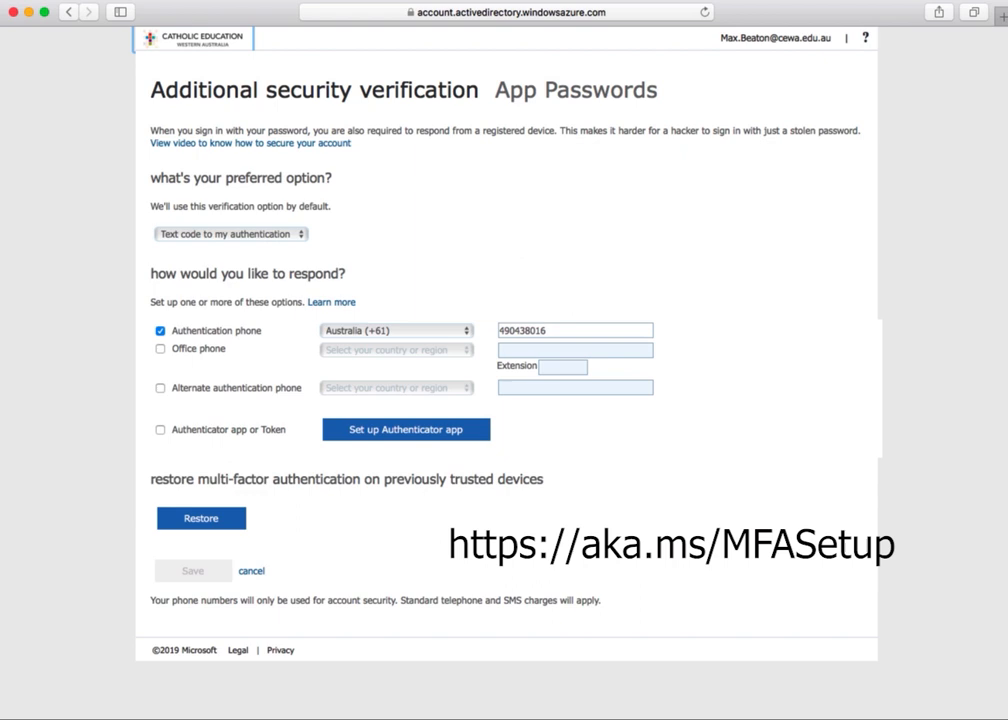
Keep 'Text code to my authentication phone' preferred and correct the phone number's last digits to 016.
{"action": "left_click", "coordinate": [230, 234]}
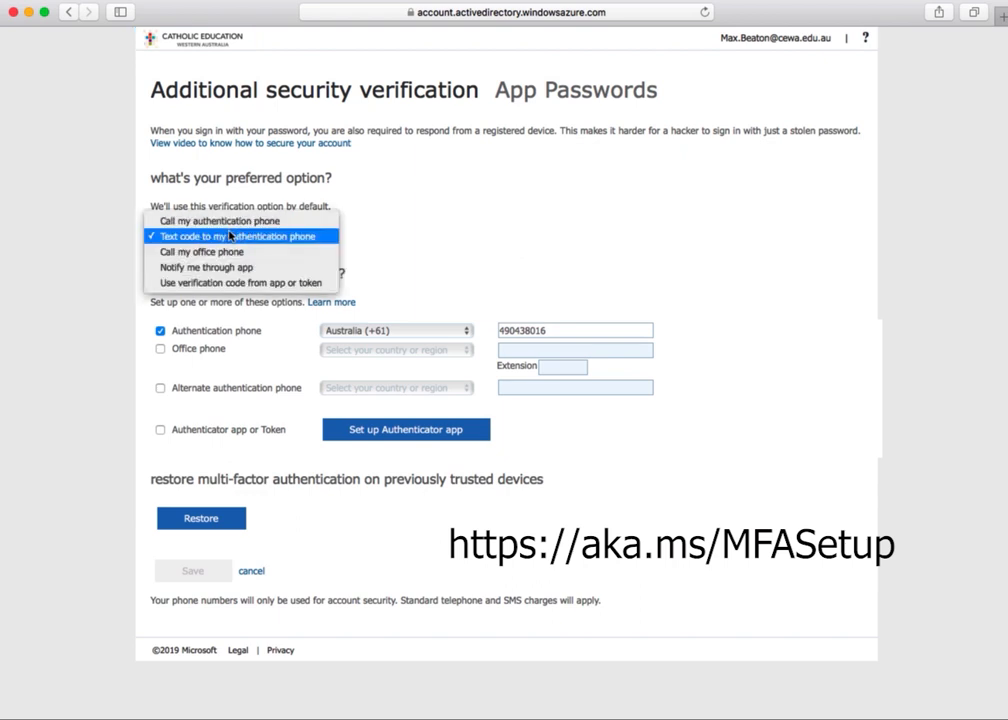
{"action": "left_click", "coordinate": [236, 236]}
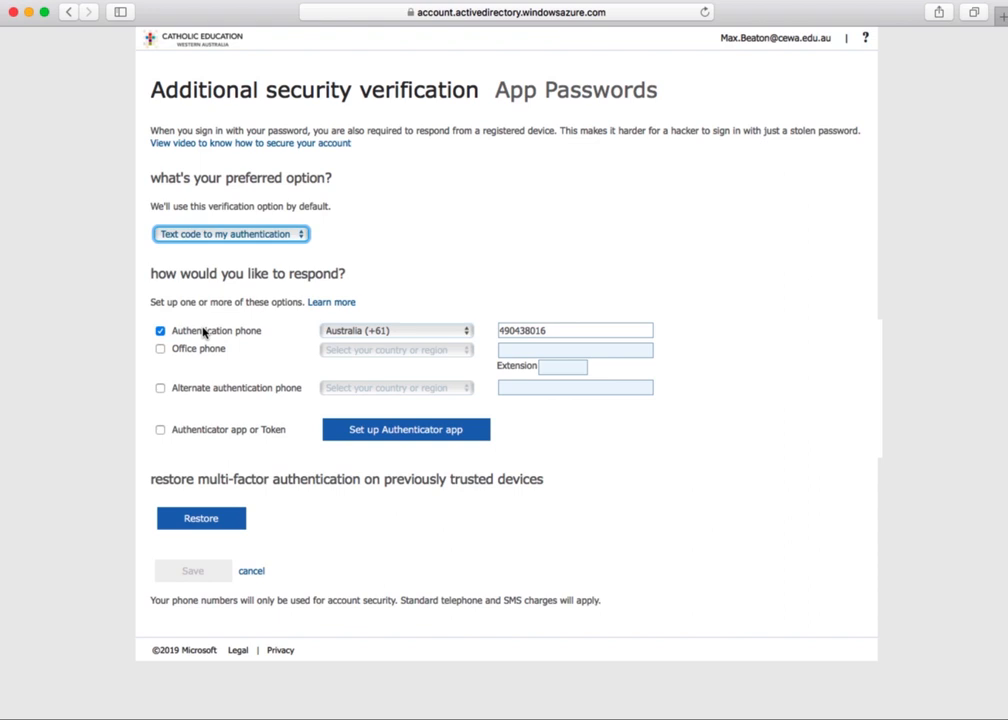
{"action": "mouse_move", "coordinate": [350, 336]}
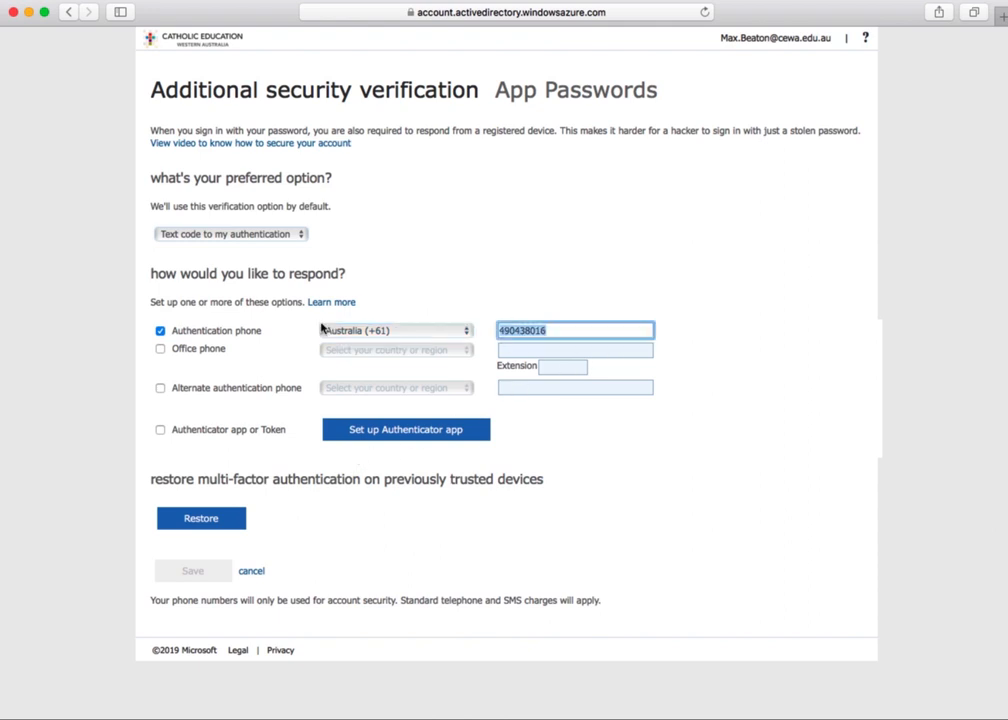
{"action": "key", "text": "Backspace"}
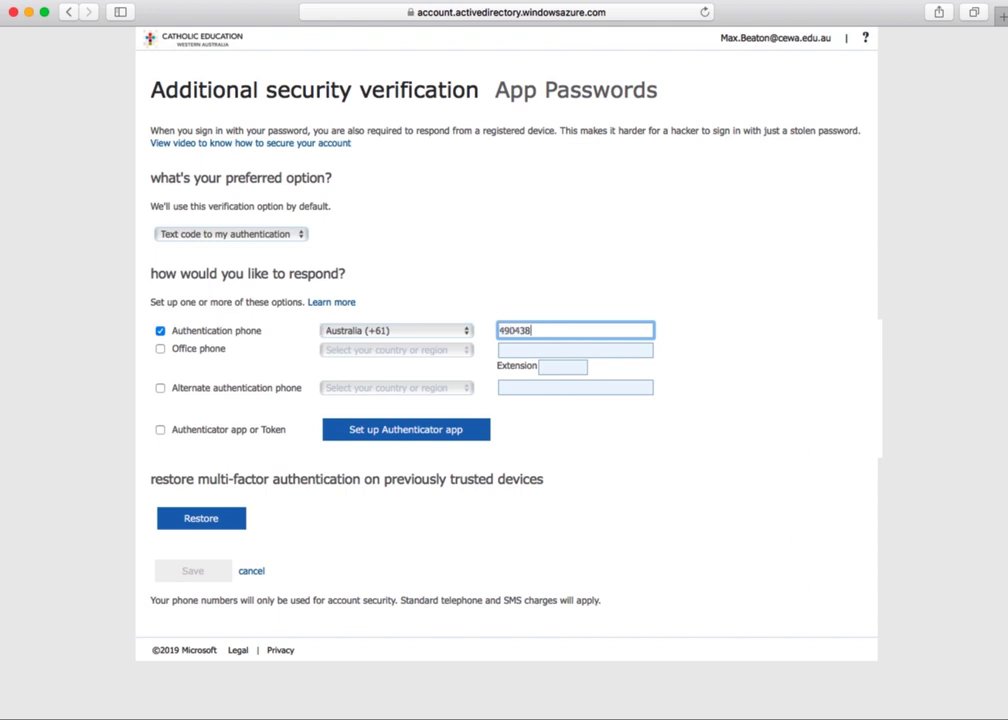
{"action": "type", "text": "016"}
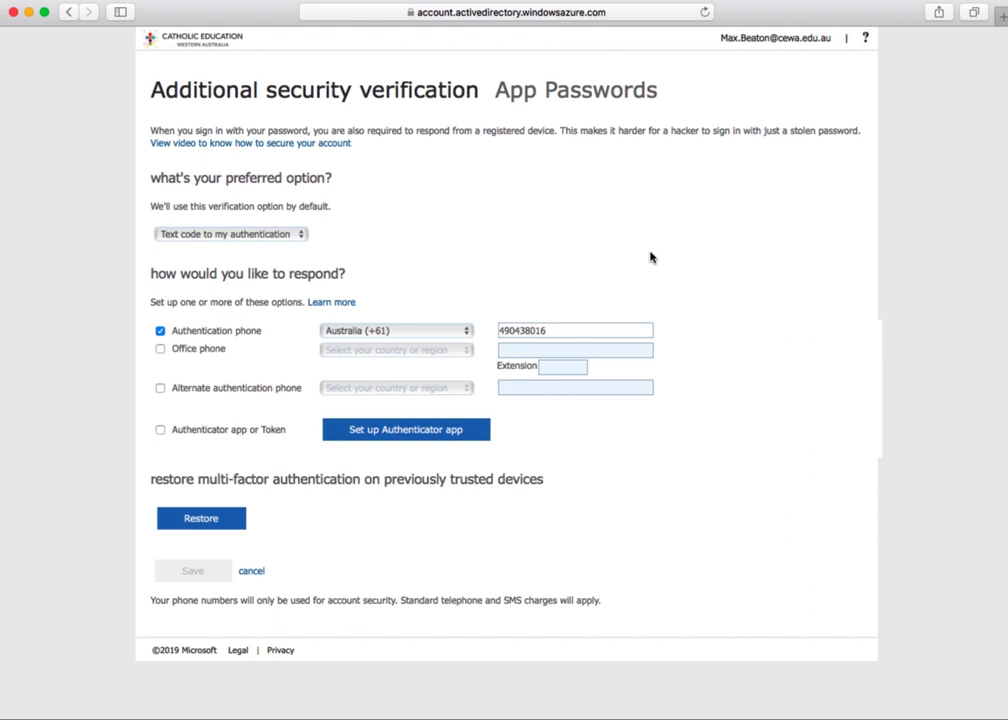
{"action": "mouse_move", "coordinate": [600, 480]}
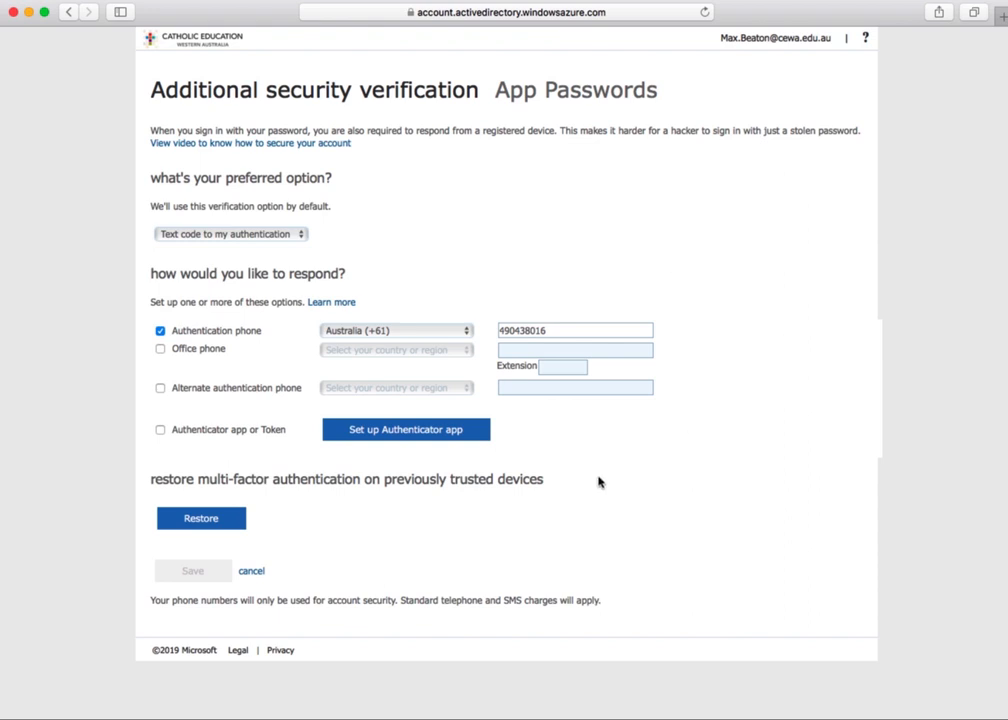
{"action": "mouse_move", "coordinate": [188, 564]}
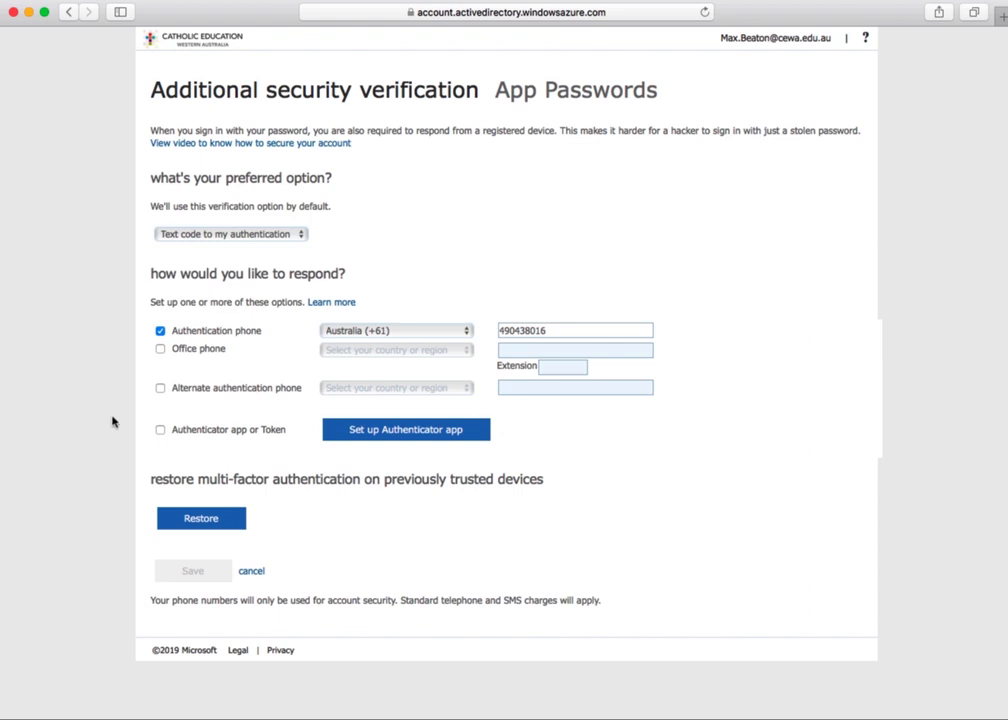
Prefer 'Use verification code from app or token', untick Authentication phone, tick Authenticator app or Token, and start its setup.
{"action": "left_click", "coordinate": [232, 234]}
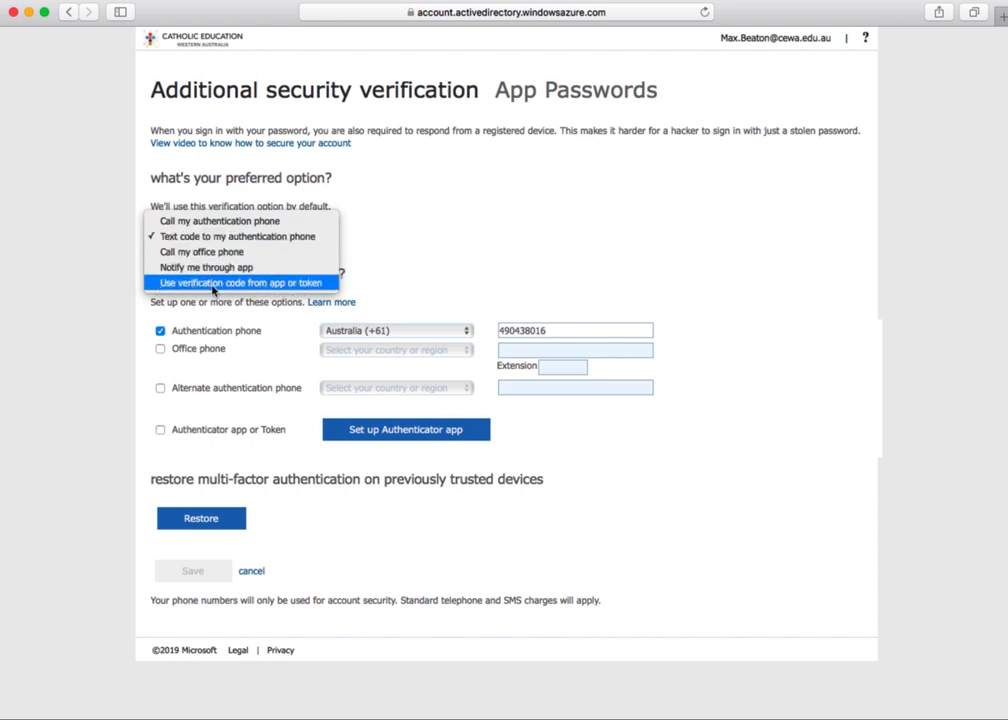
{"action": "left_click", "coordinate": [240, 284]}
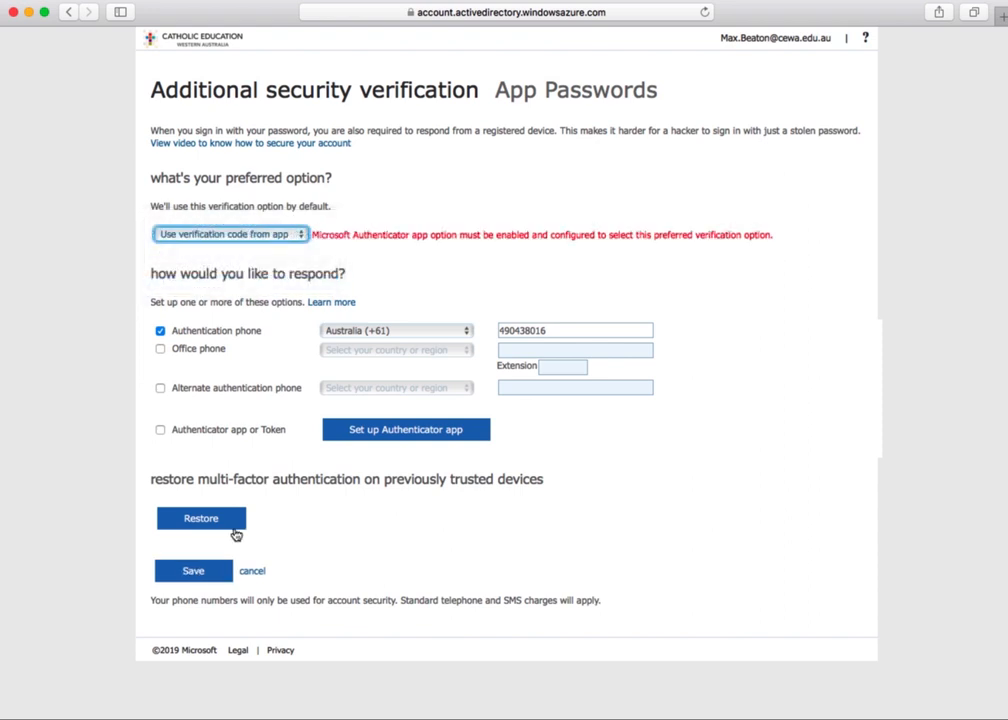
{"action": "mouse_move", "coordinate": [276, 440]}
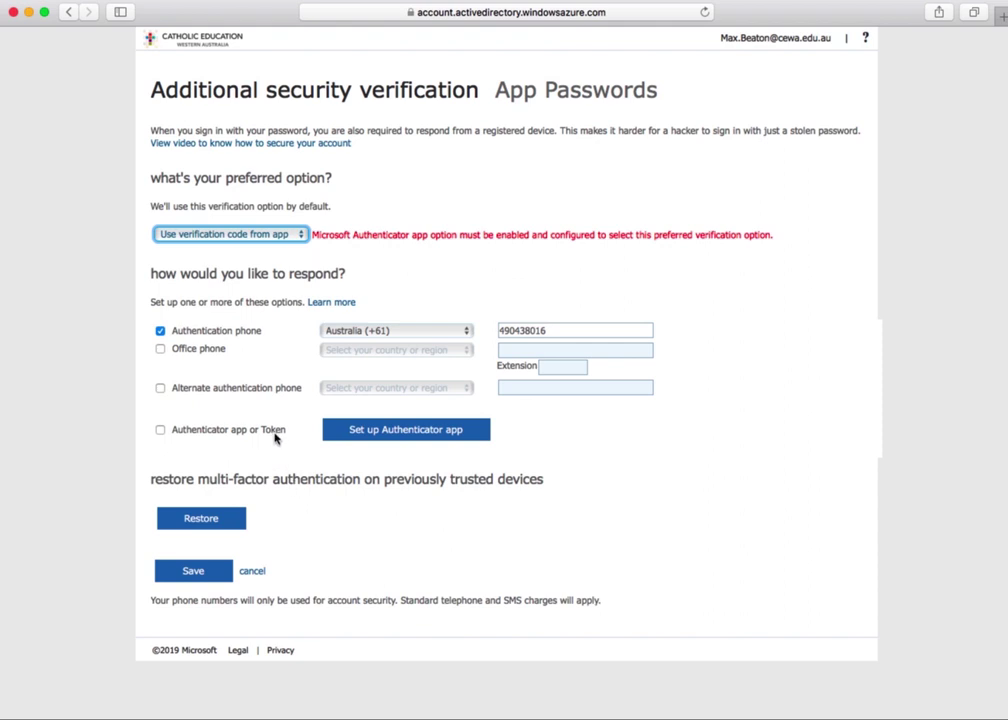
{"action": "mouse_move", "coordinate": [200, 336]}
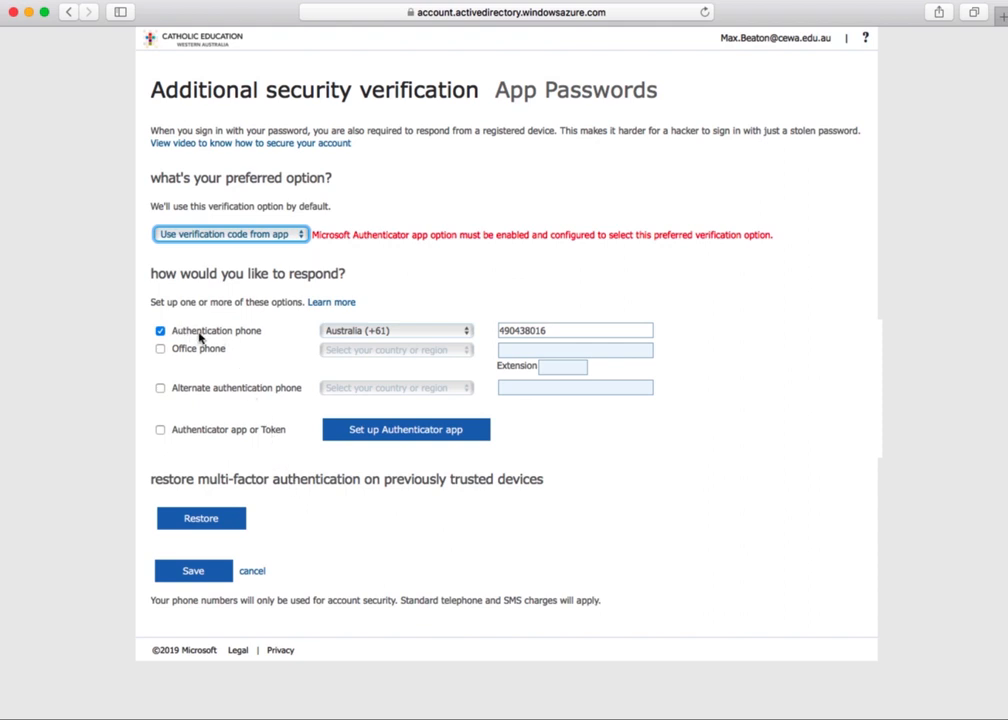
{"action": "left_click", "coordinate": [160, 330]}
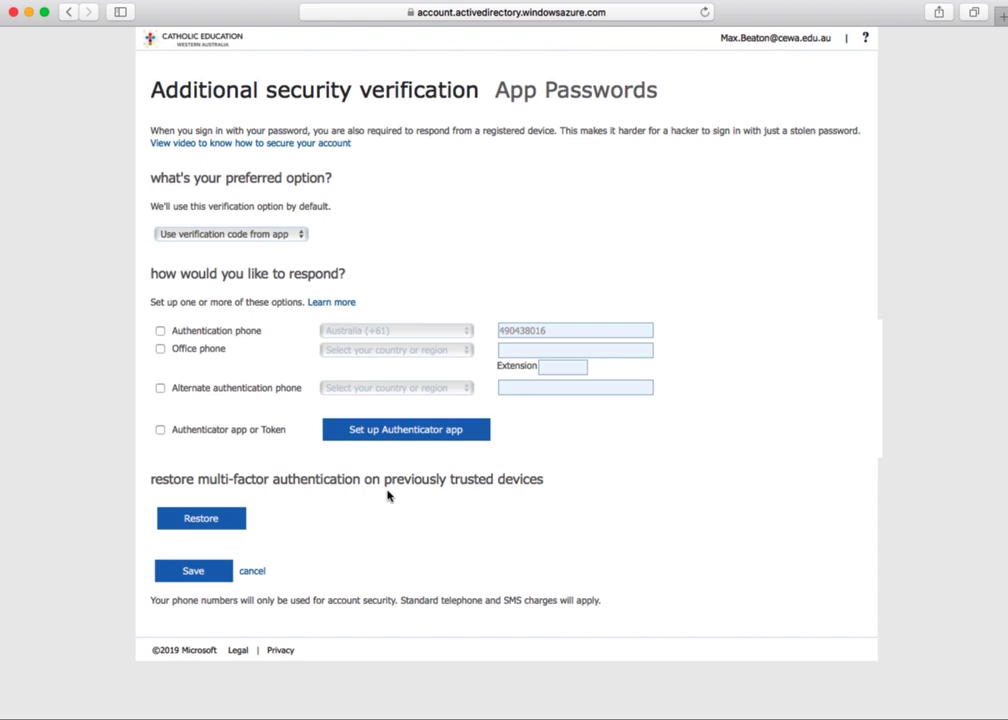
{"action": "mouse_move", "coordinate": [258, 436]}
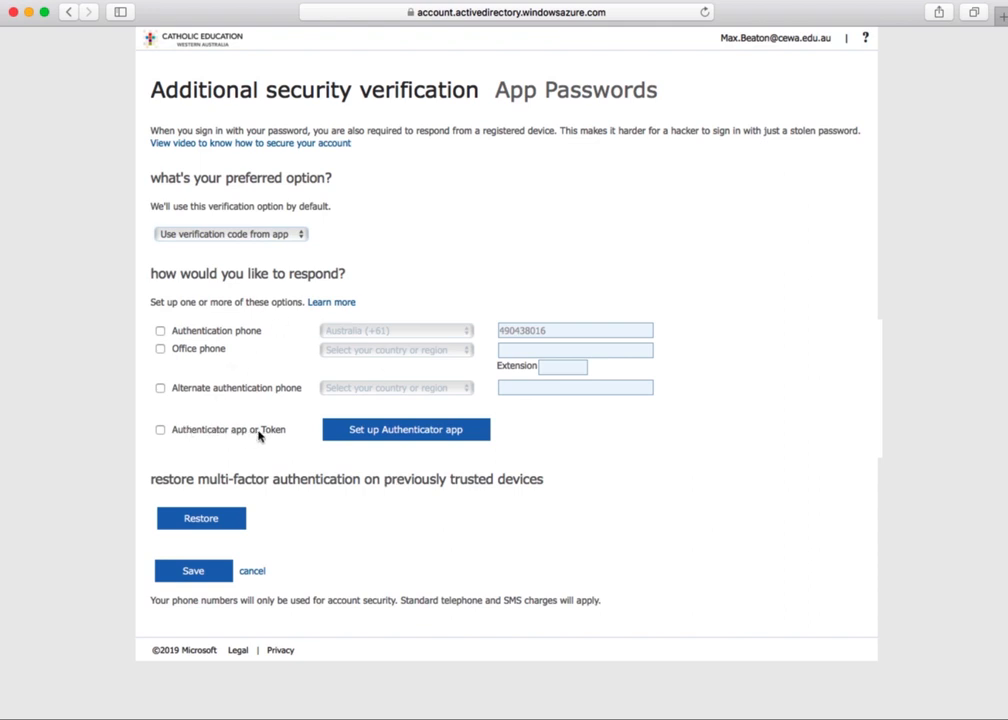
{"action": "left_click", "coordinate": [160, 428]}
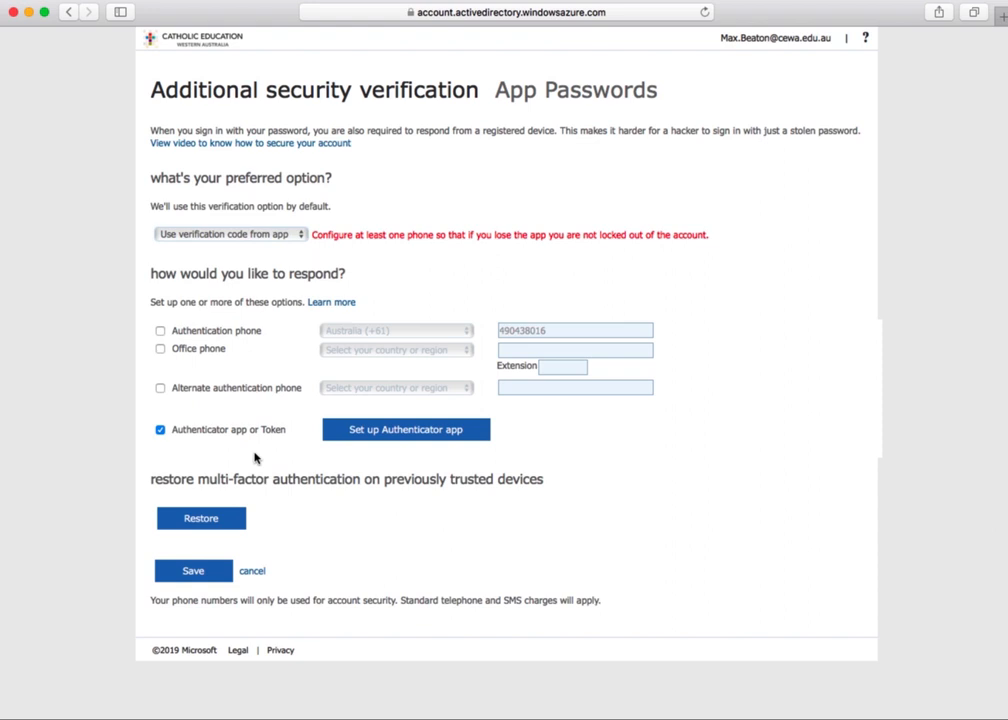
{"action": "mouse_move", "coordinate": [436, 442]}
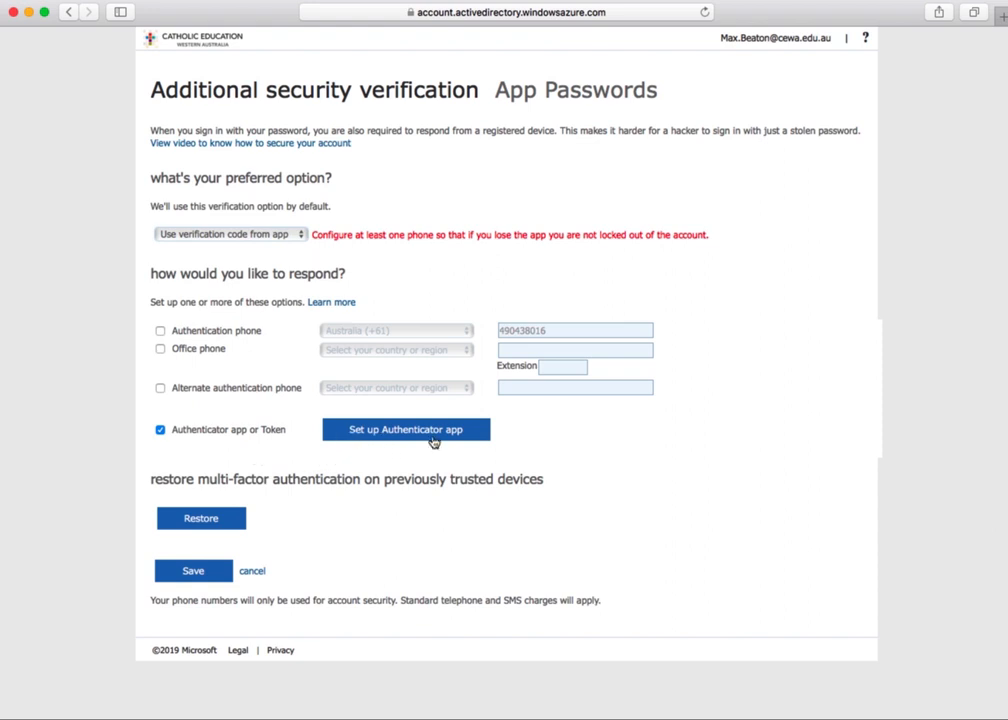
{"action": "left_click", "coordinate": [406, 428]}
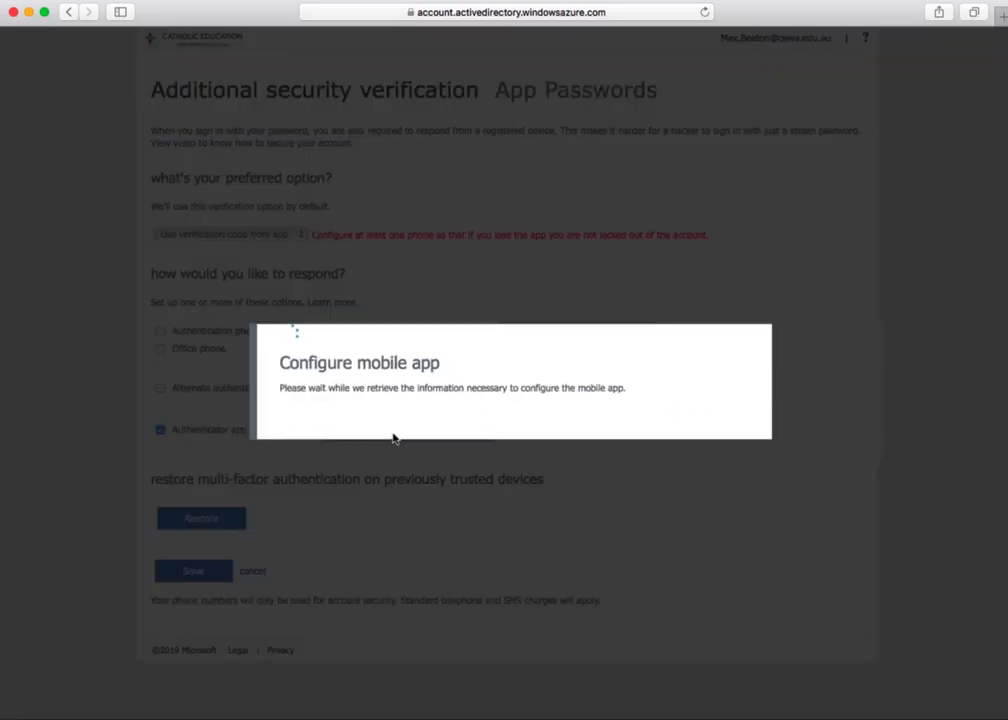